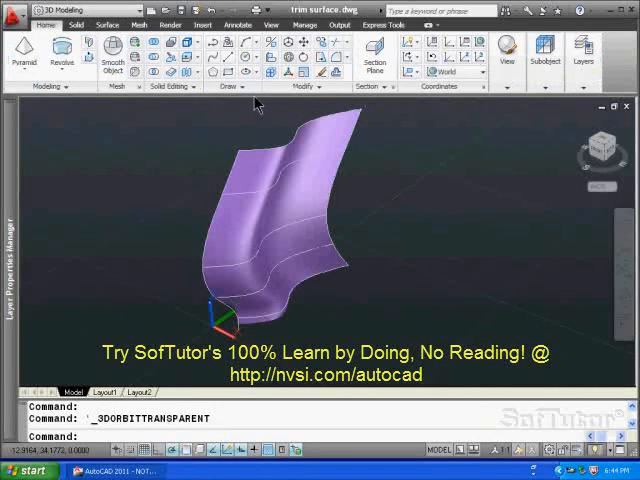
{"action": "mouse_move", "coordinate": [448, 56]}
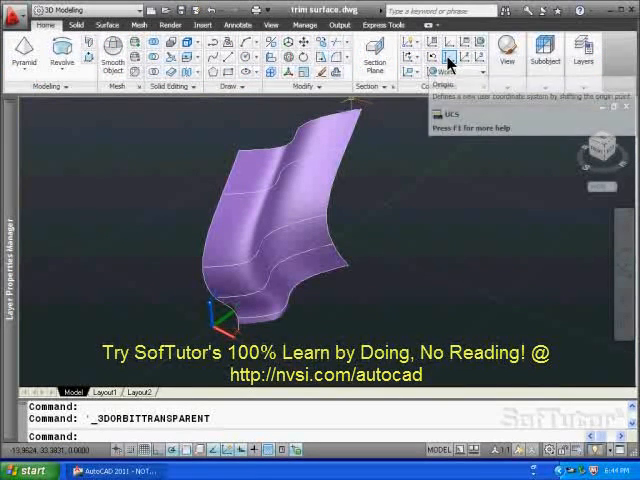
- Rotate the UCS -90° about the Y axis so the surface reads edge-on
{"action": "left_click", "coordinate": [446, 58]}
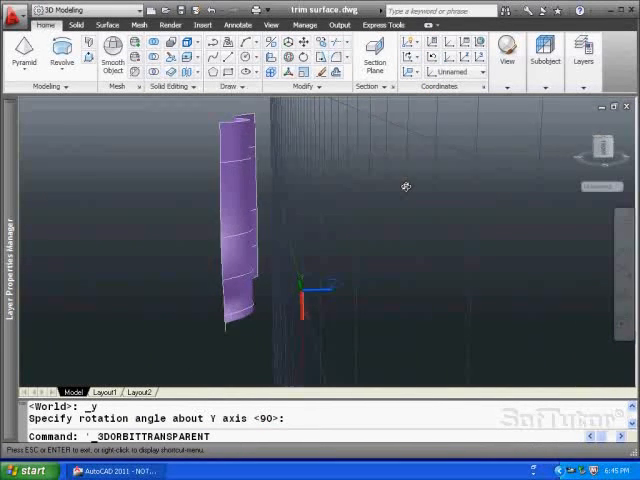
{"action": "left_click_drag", "start_coordinate": [404, 186], "coordinate": [320, 188]}
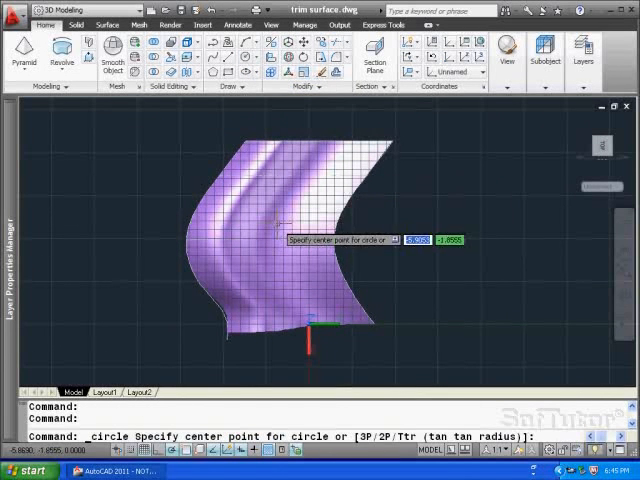
- Draw a circle centred on the surface and a three-point arc over its top corner
{"action": "left_click", "coordinate": [268, 228]}
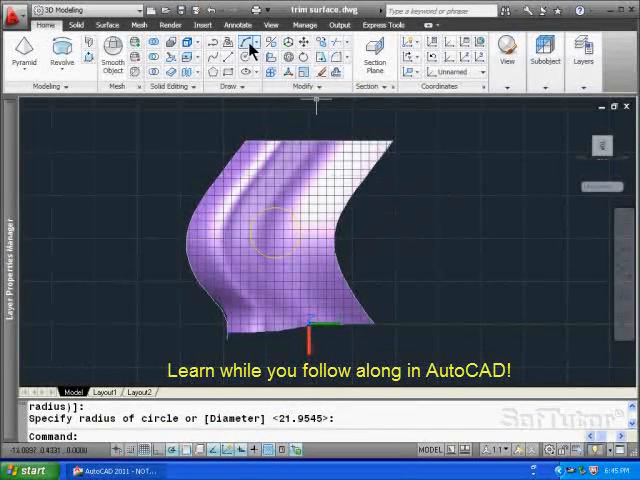
{"action": "left_click", "coordinate": [244, 44]}
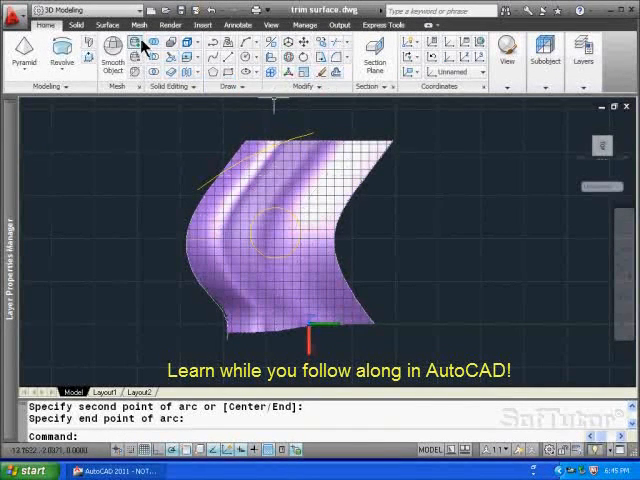
- Trim the surface with the circle and arc, cutting the hole and top corner
{"action": "left_click", "coordinate": [106, 24]}
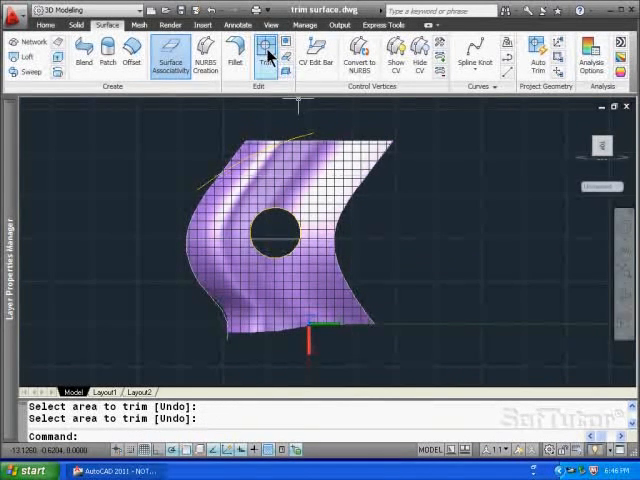
{"action": "left_click", "coordinate": [266, 52]}
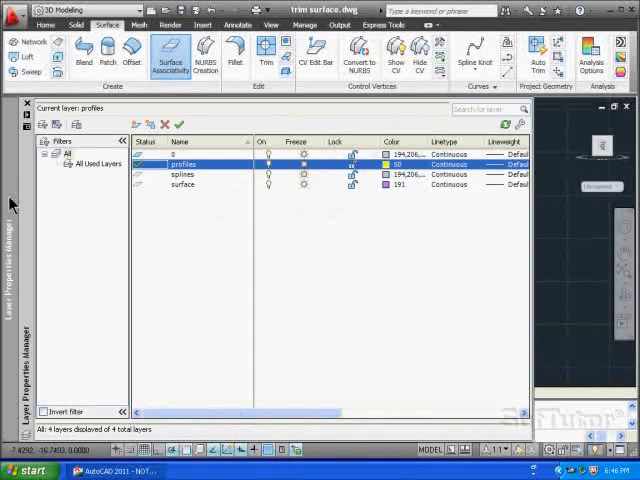
{"action": "mouse_move", "coordinate": [192, 194]}
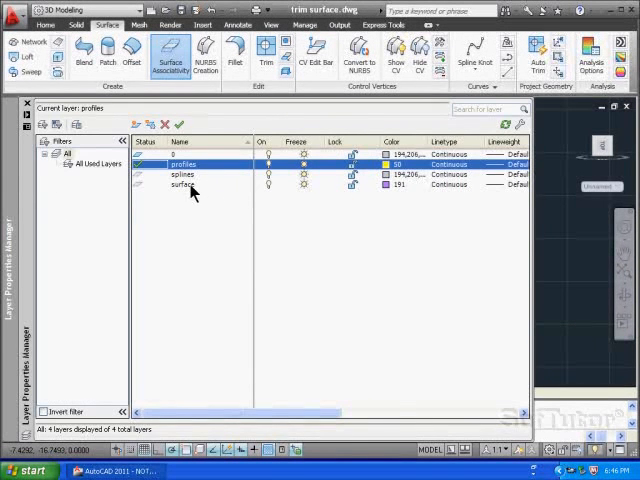
- Make surface the current layer and close the Layer Properties Manager
{"action": "left_click", "coordinate": [184, 184]}
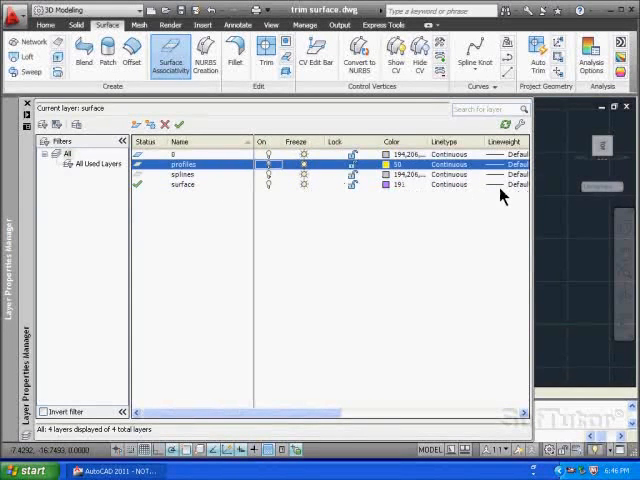
{"action": "left_click", "coordinate": [624, 104]}
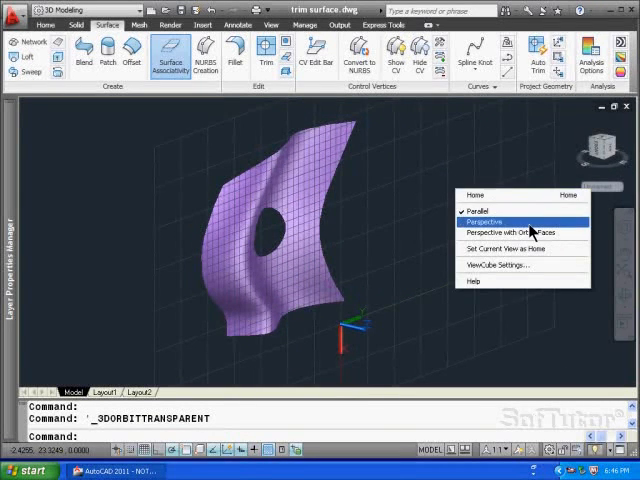
- Switch the view to perspective projection via the ViewCube
{"action": "left_click", "coordinate": [484, 220]}
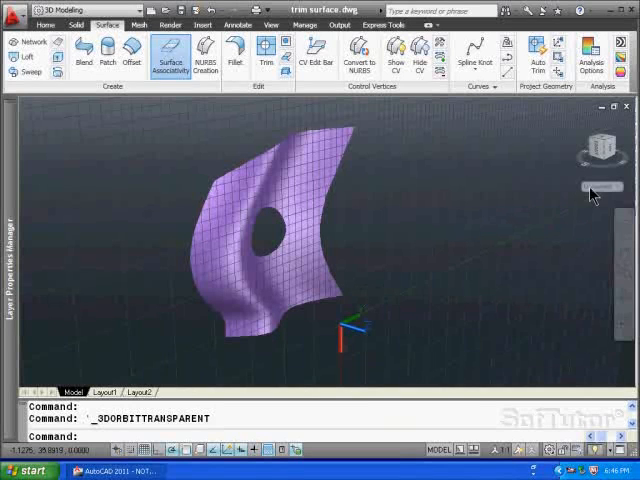
{"action": "left_click", "coordinate": [596, 186]}
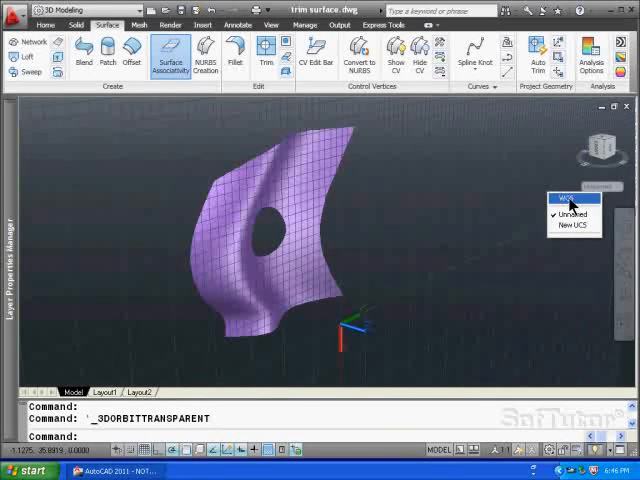